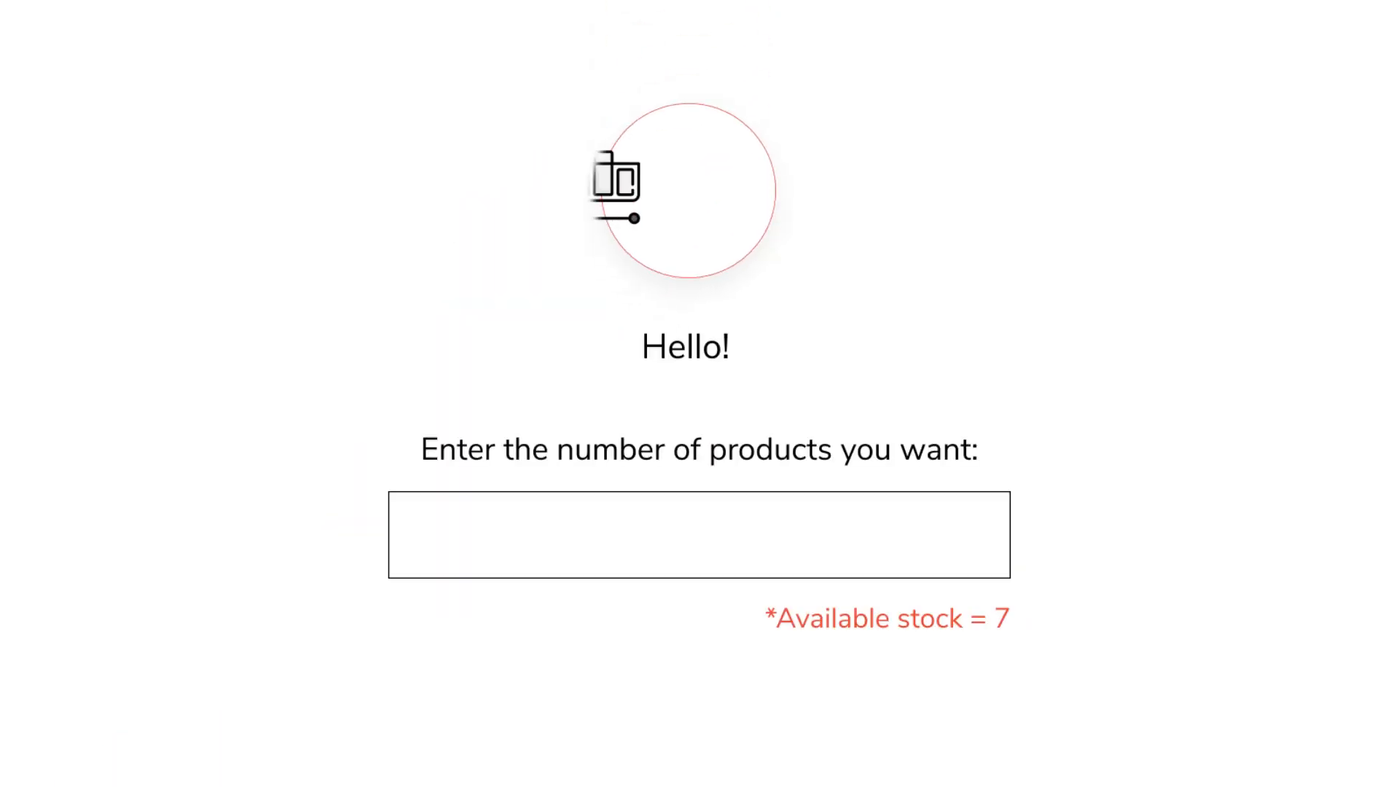
type("5")
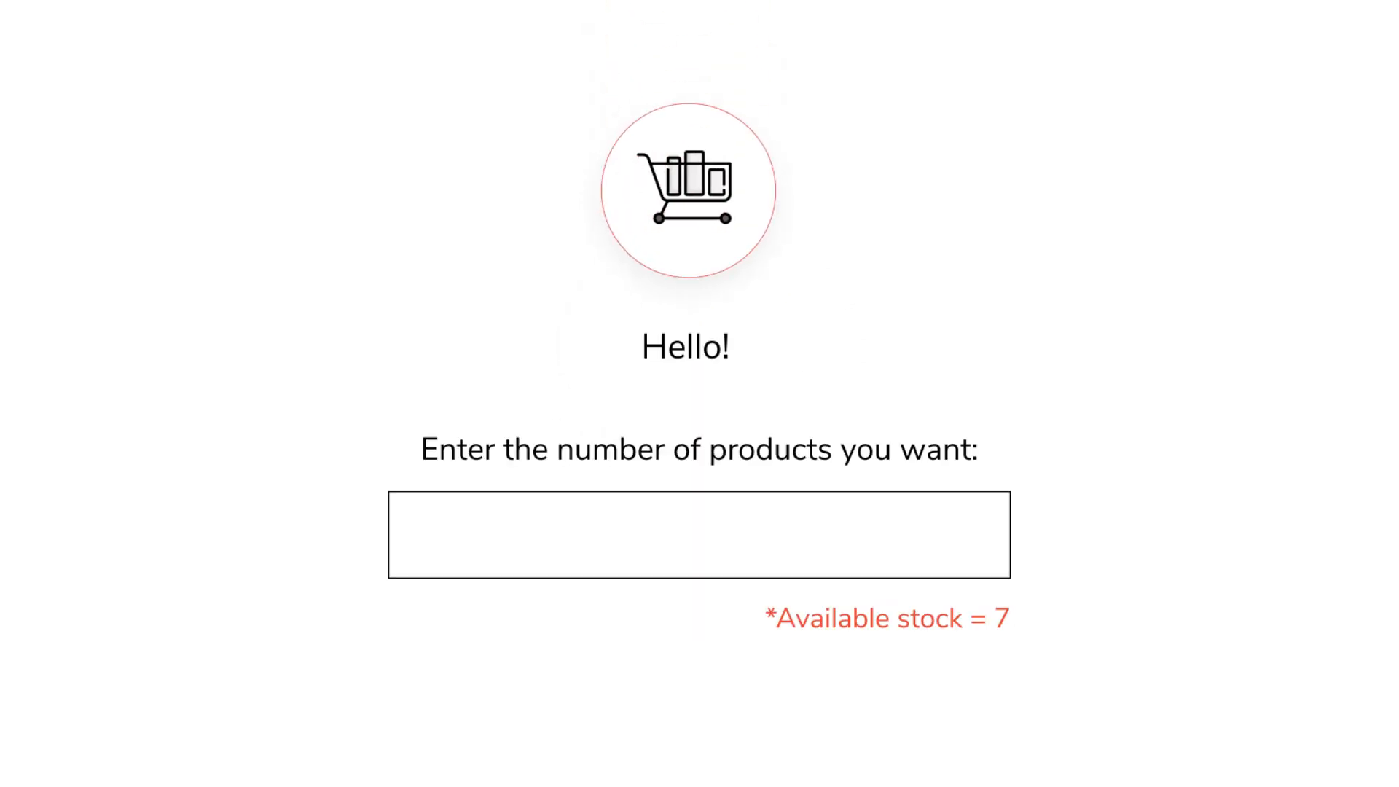
type("12")
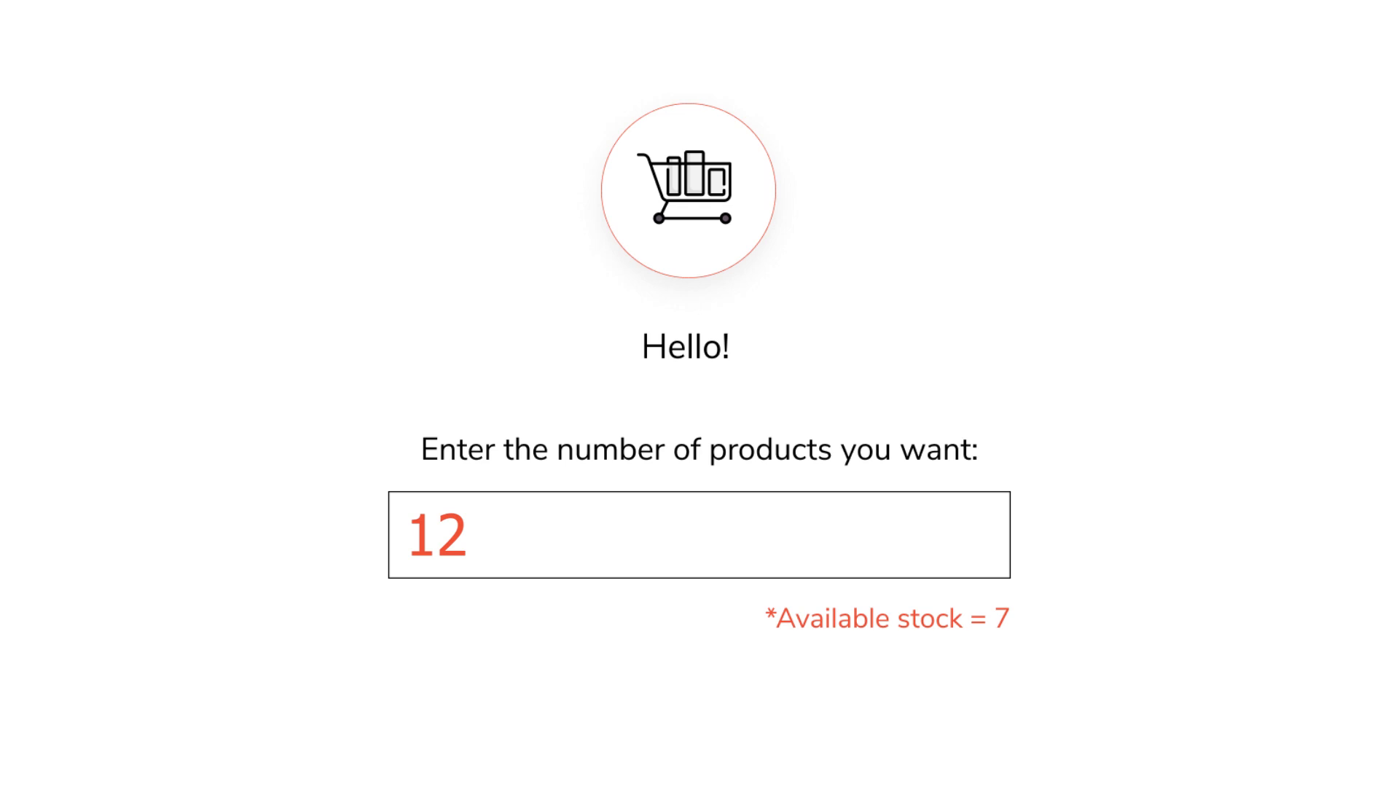